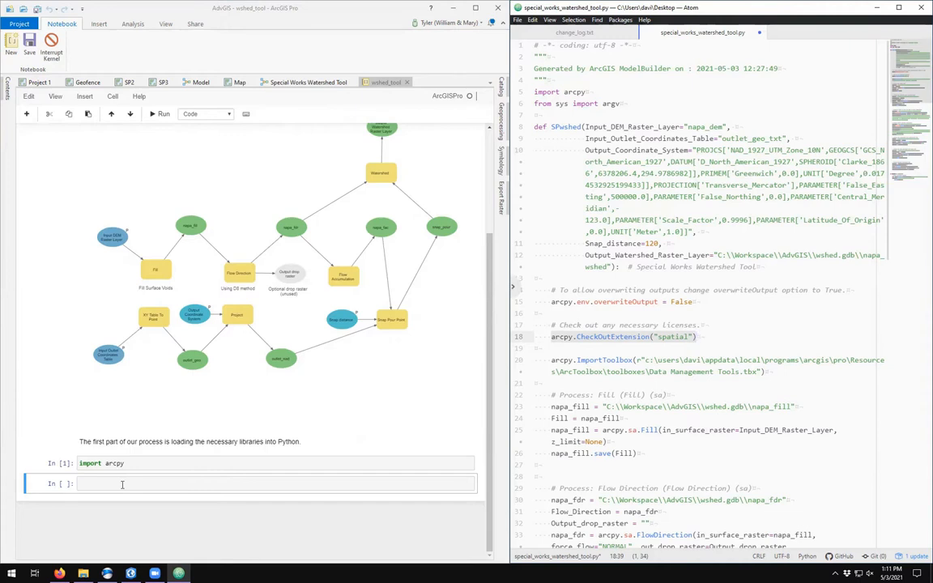
{"action": "type", "text": "# Make sure we have access to spo"}
{"action": "type", "text": "# Set our workspace to our file geodatabase"}
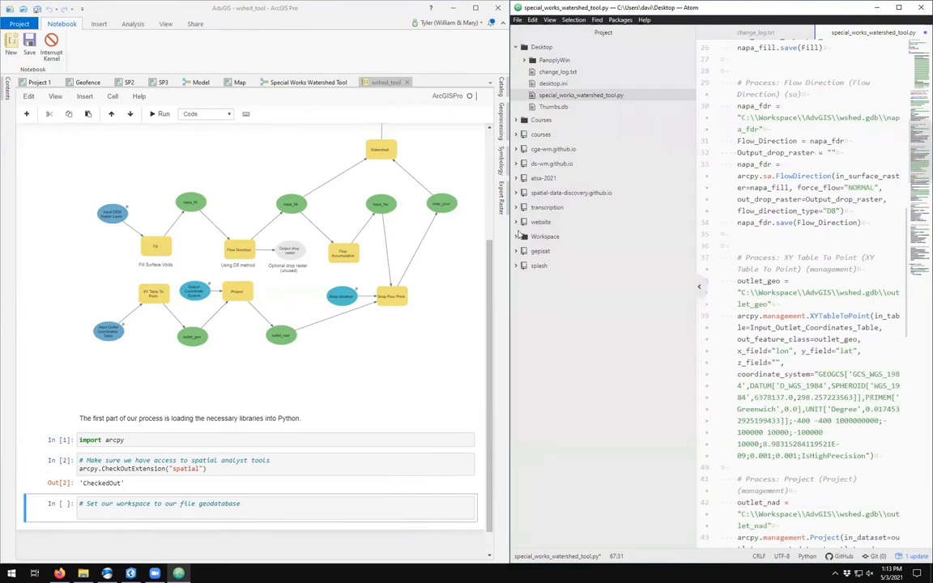
{"action": "scroll", "scroll_direction": "down", "scroll_amount": 3}
{"action": "type", "text": "####"}
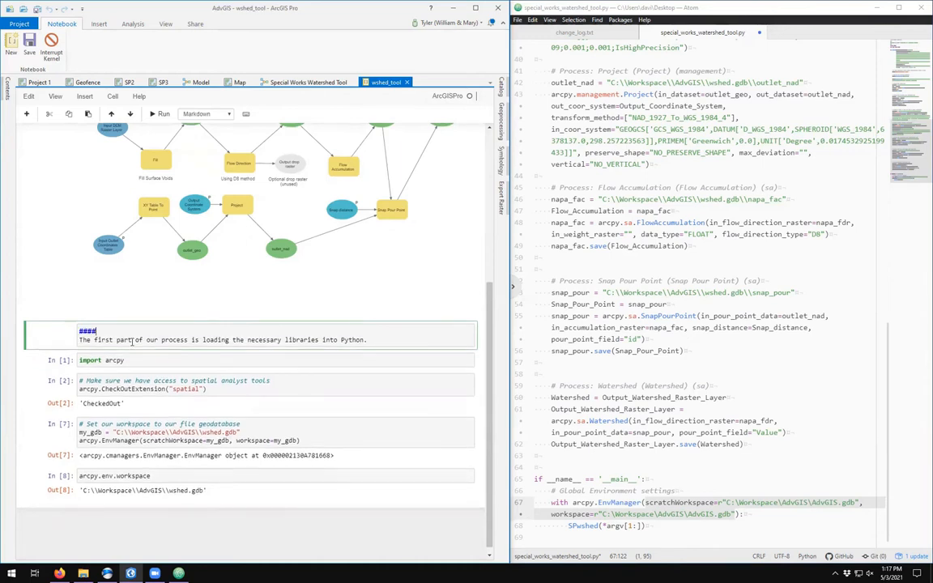
{"action": "type", "text": "Part 1 -"}
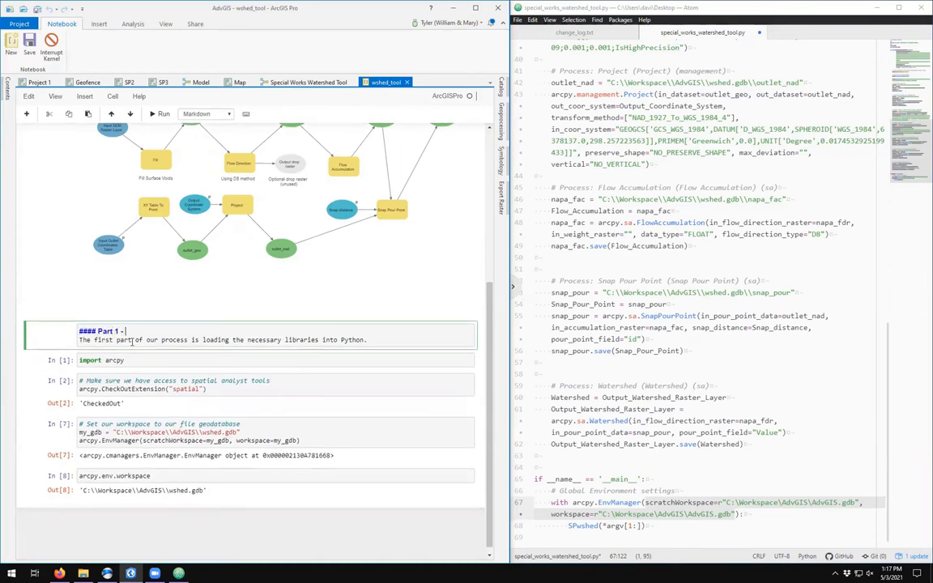
{"action": "type", "text": "Getting Python Rea"}
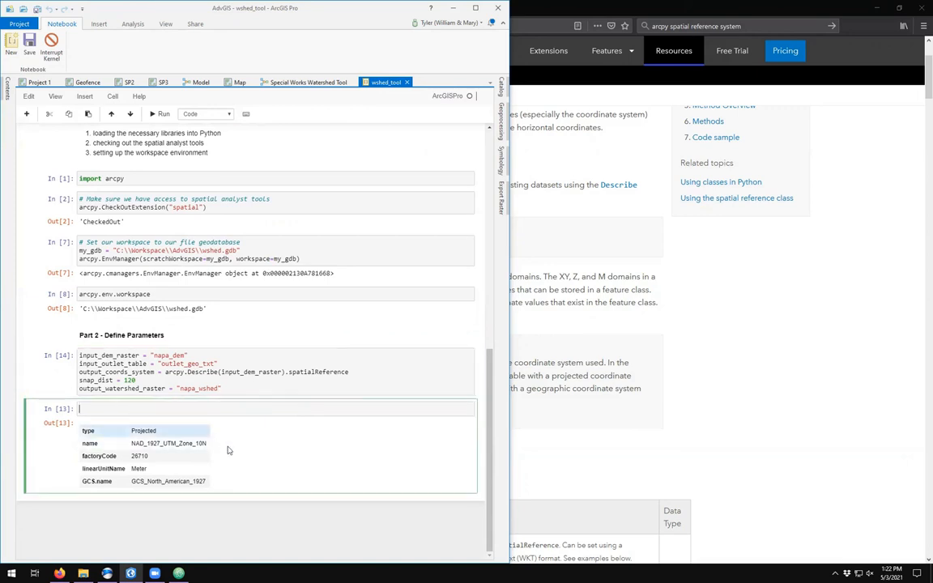
{"action": "type", "text": "output_coords_system"}
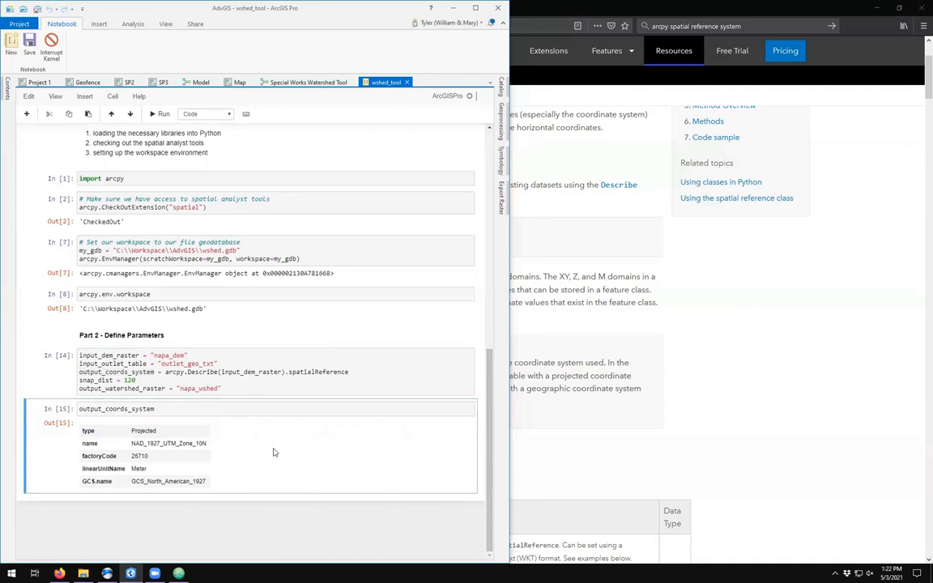